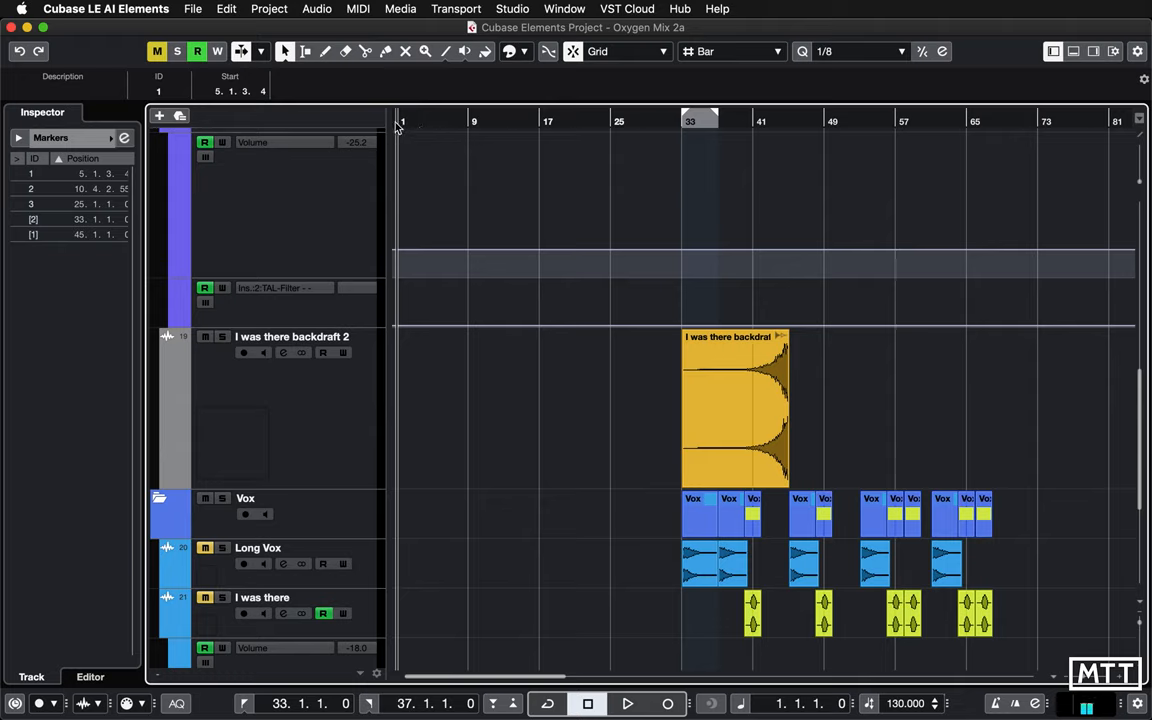
mouse_move(676, 132)
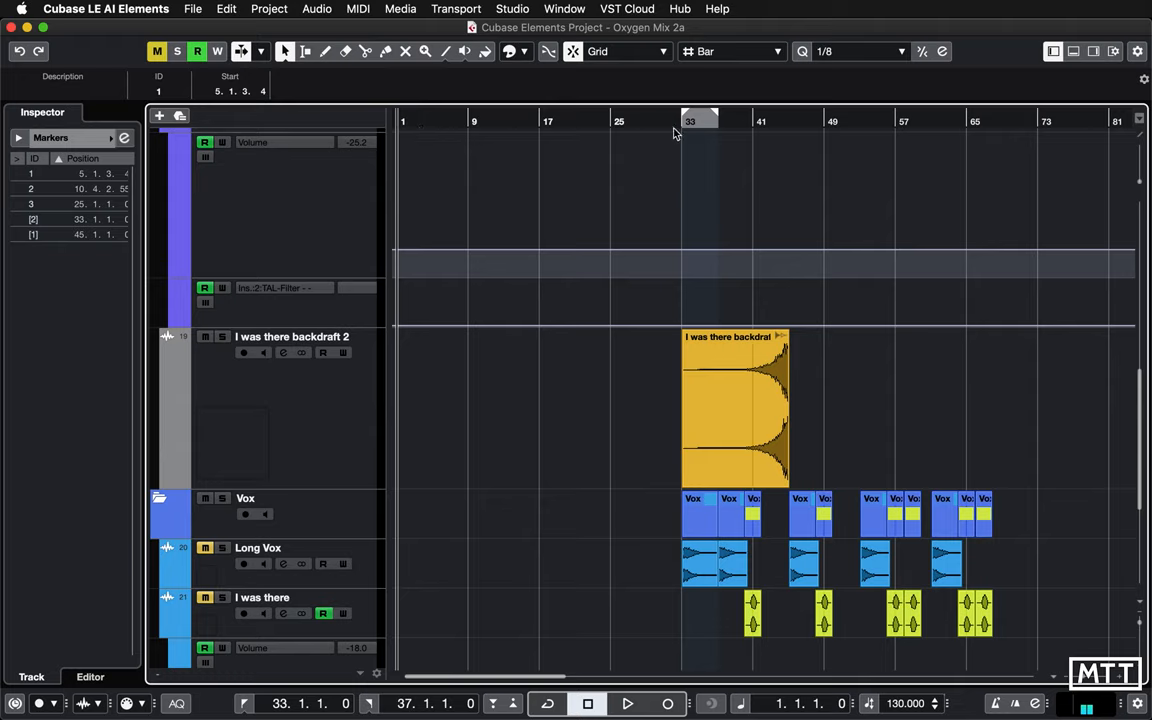
mouse_move(442, 242)
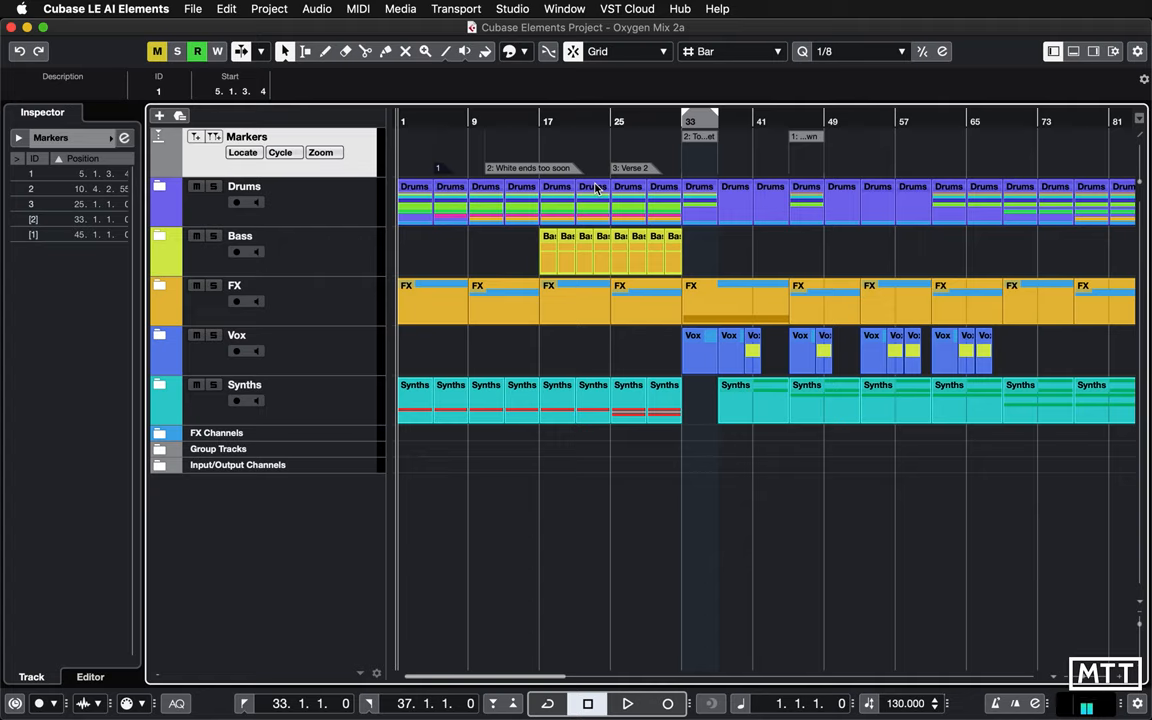
Try the main ruler's time format in seconds and samples, then return it to bars and beats
right_click(600, 122)
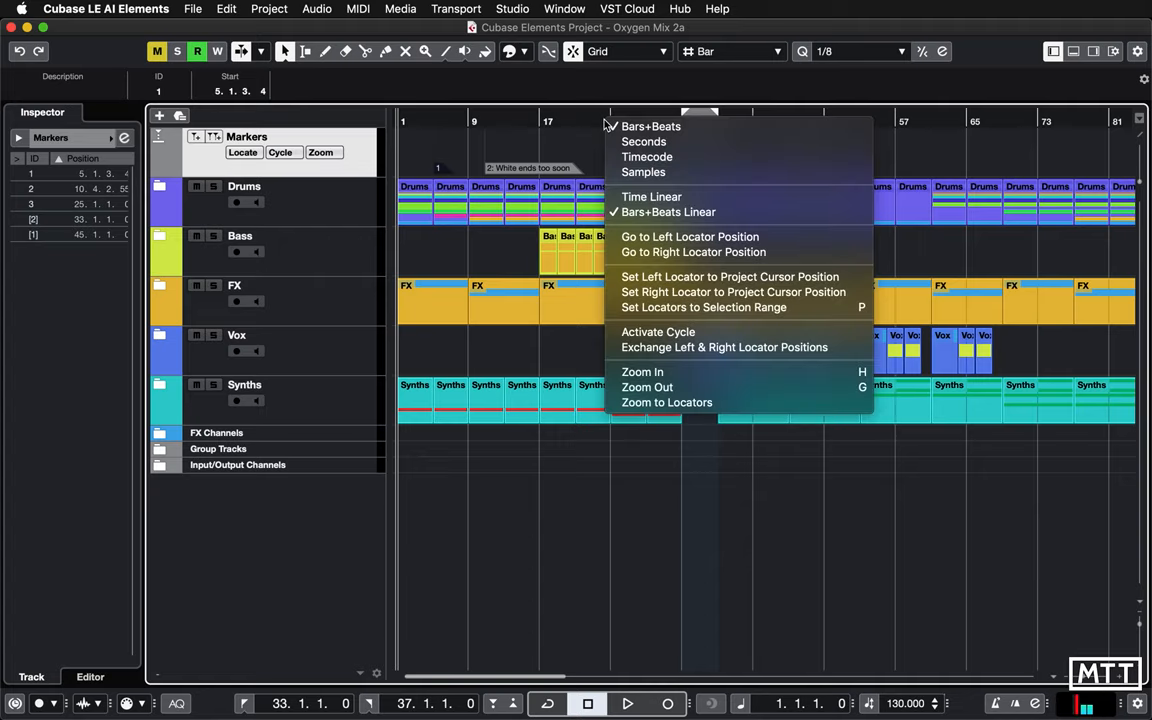
mouse_move(644, 140)
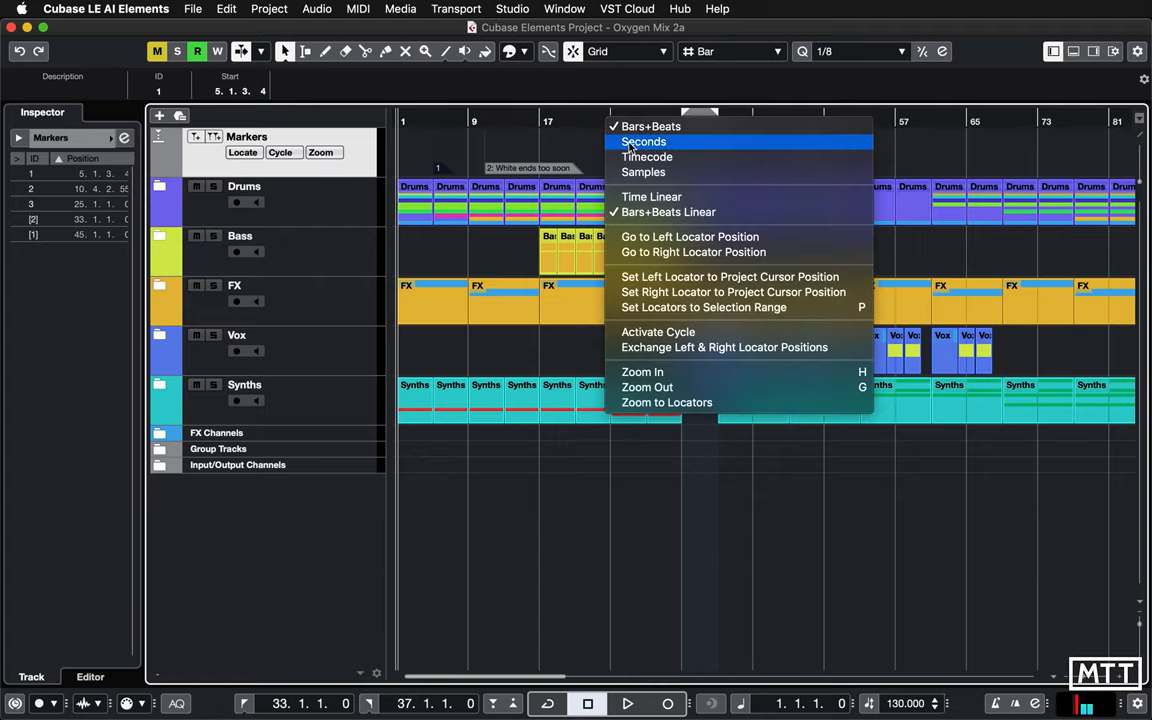
left_click(648, 156)
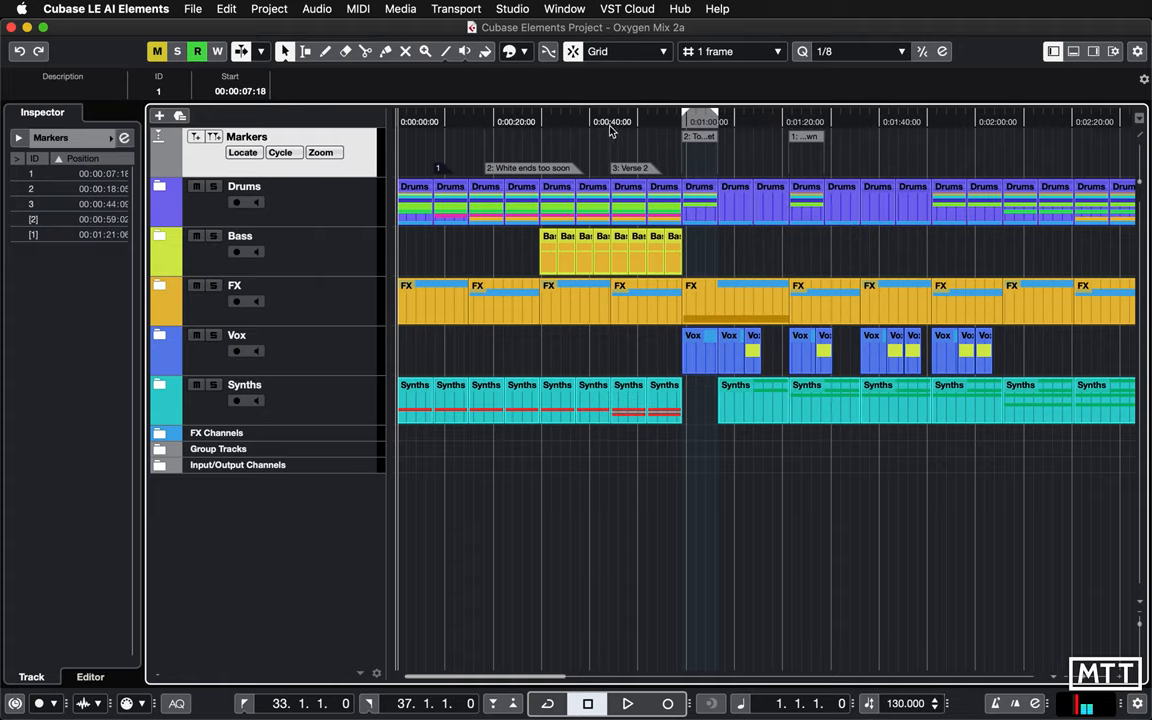
left_click(730, 52)
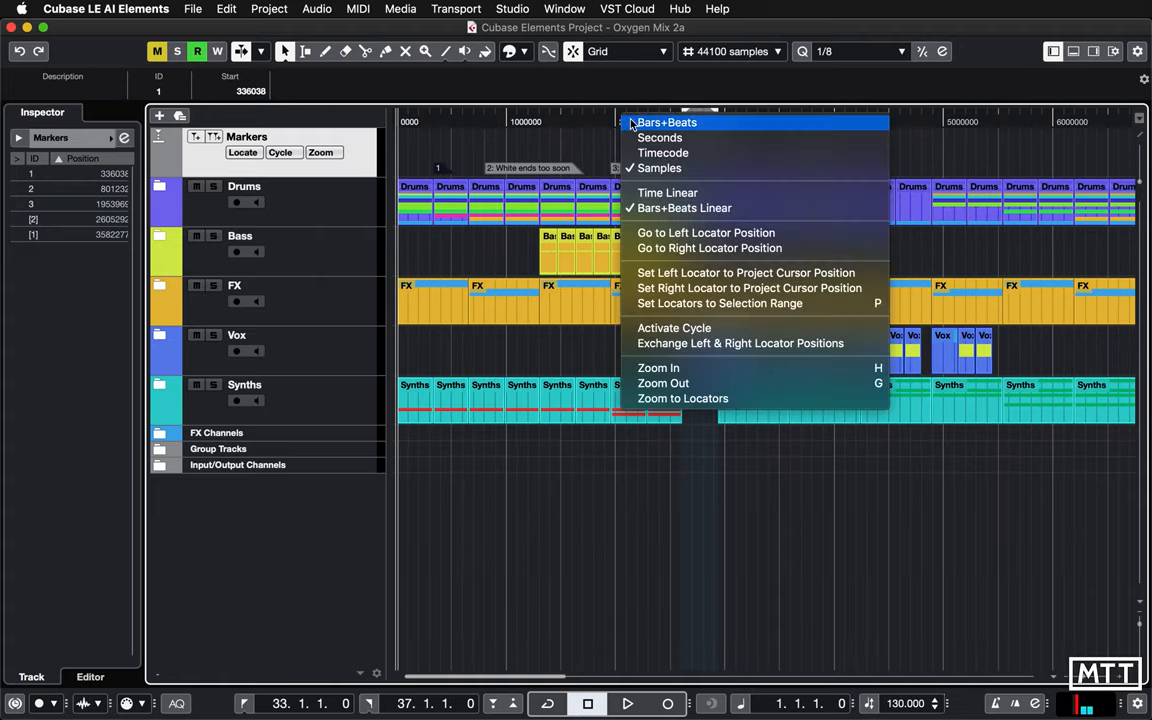
left_click(666, 122)
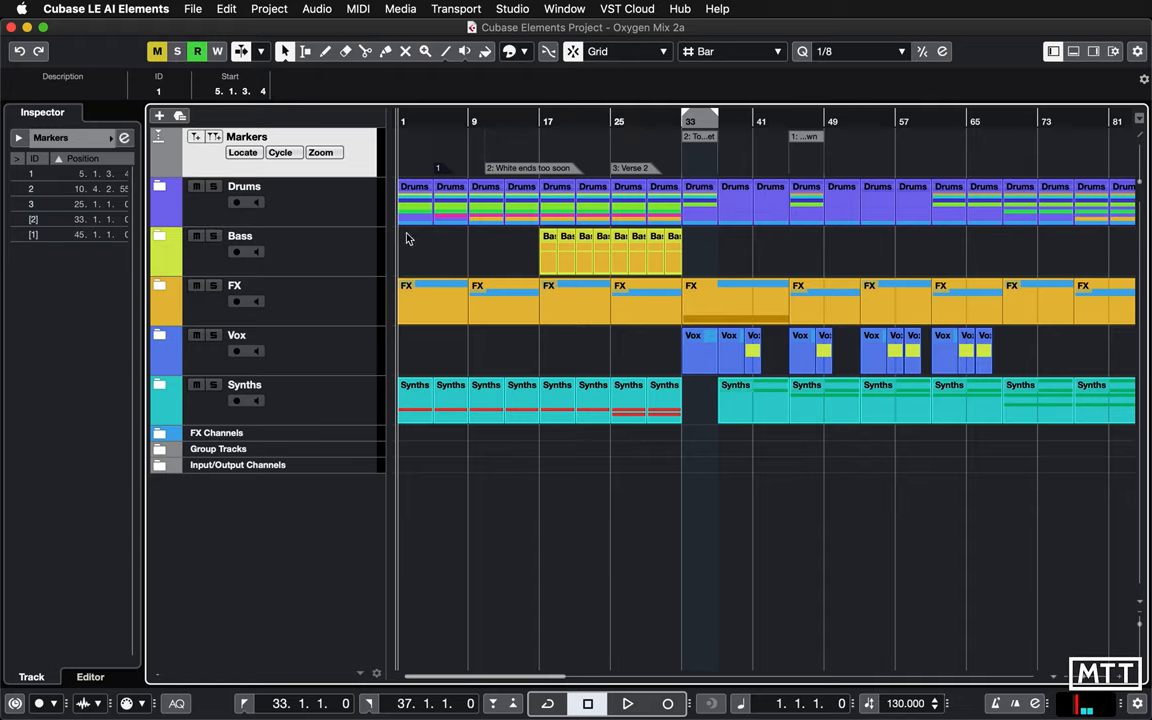
mouse_move(312, 518)
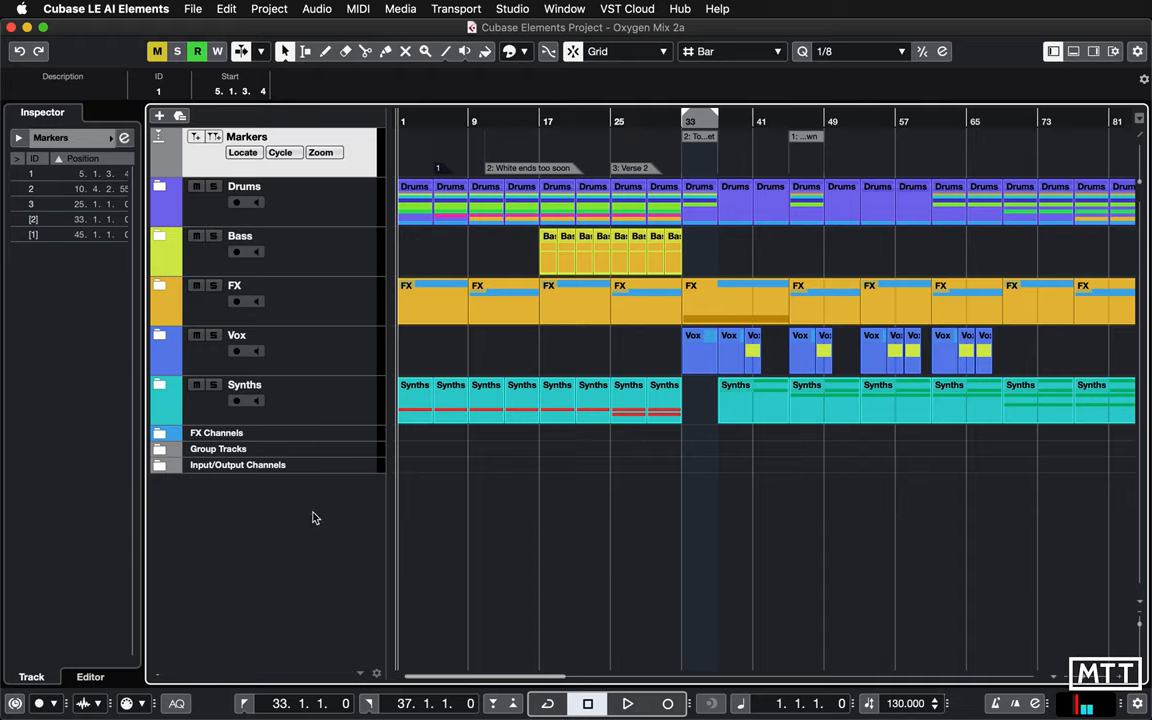
Add one ruler track from the track list and set its format to Seconds
right_click(312, 518)
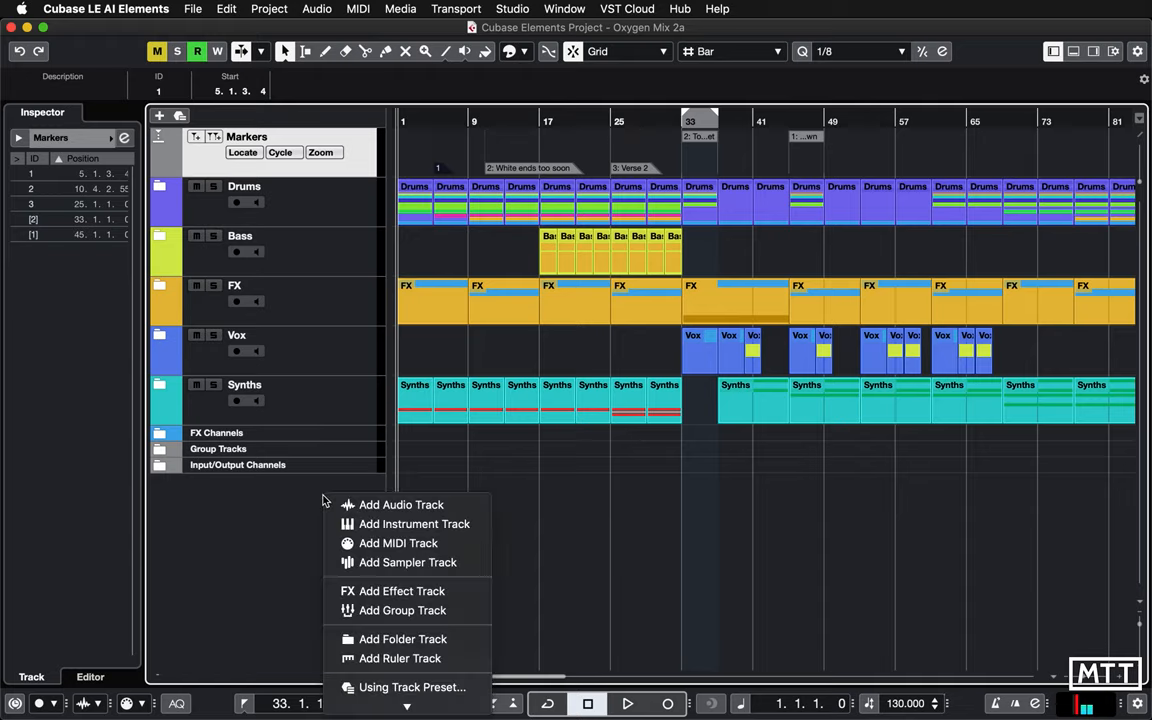
mouse_move(400, 658)
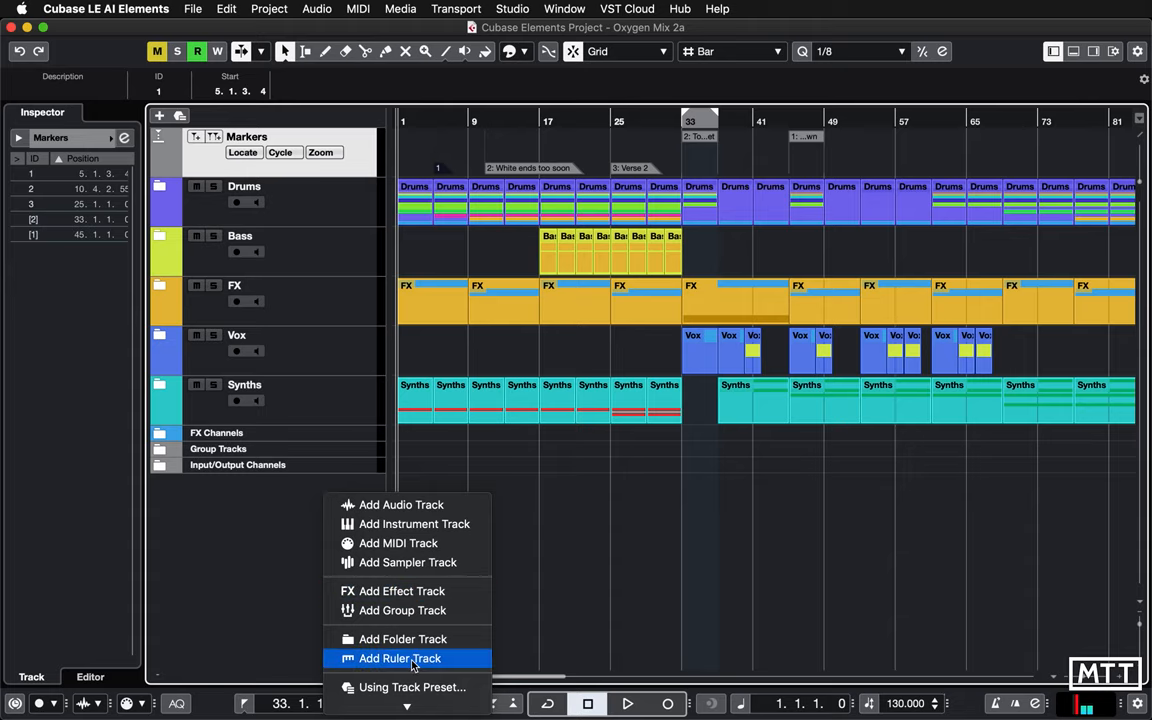
left_click(400, 658)
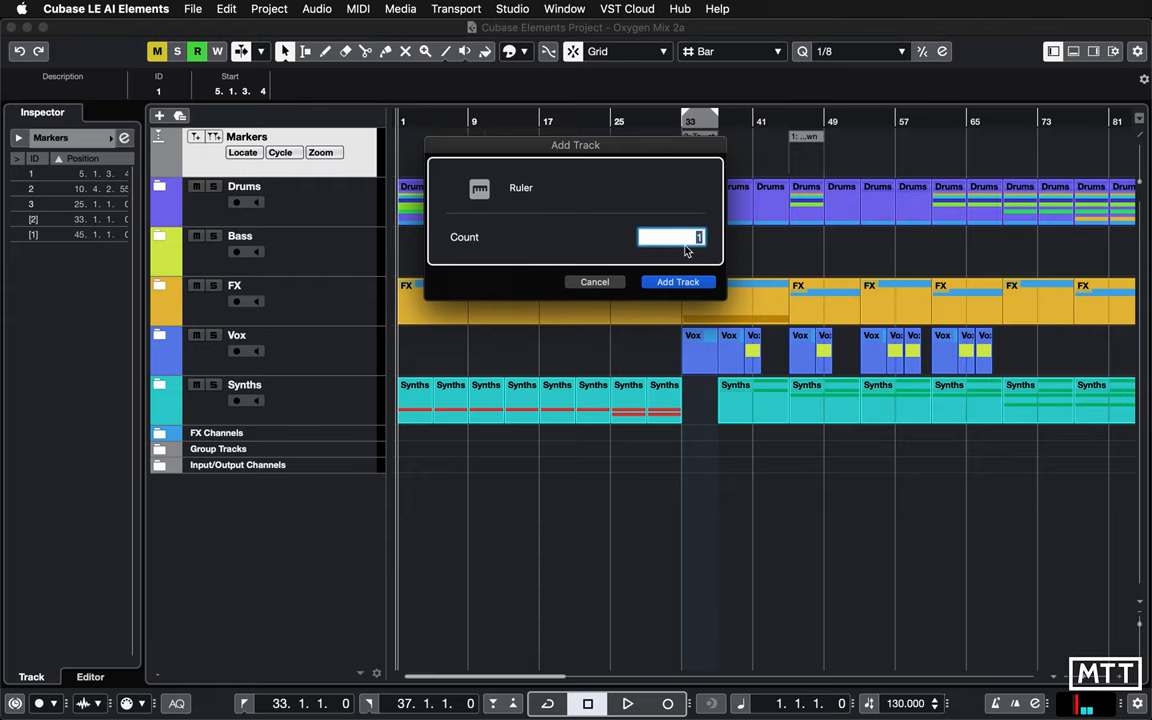
left_click(678, 280)
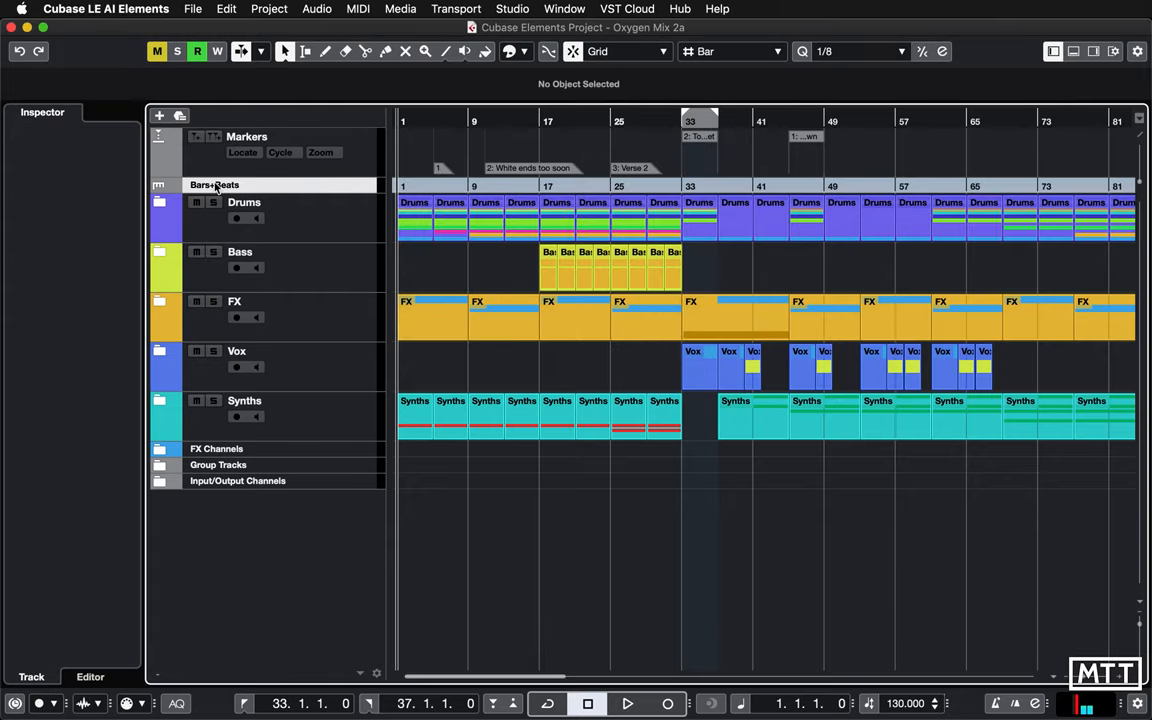
left_click(214, 184)
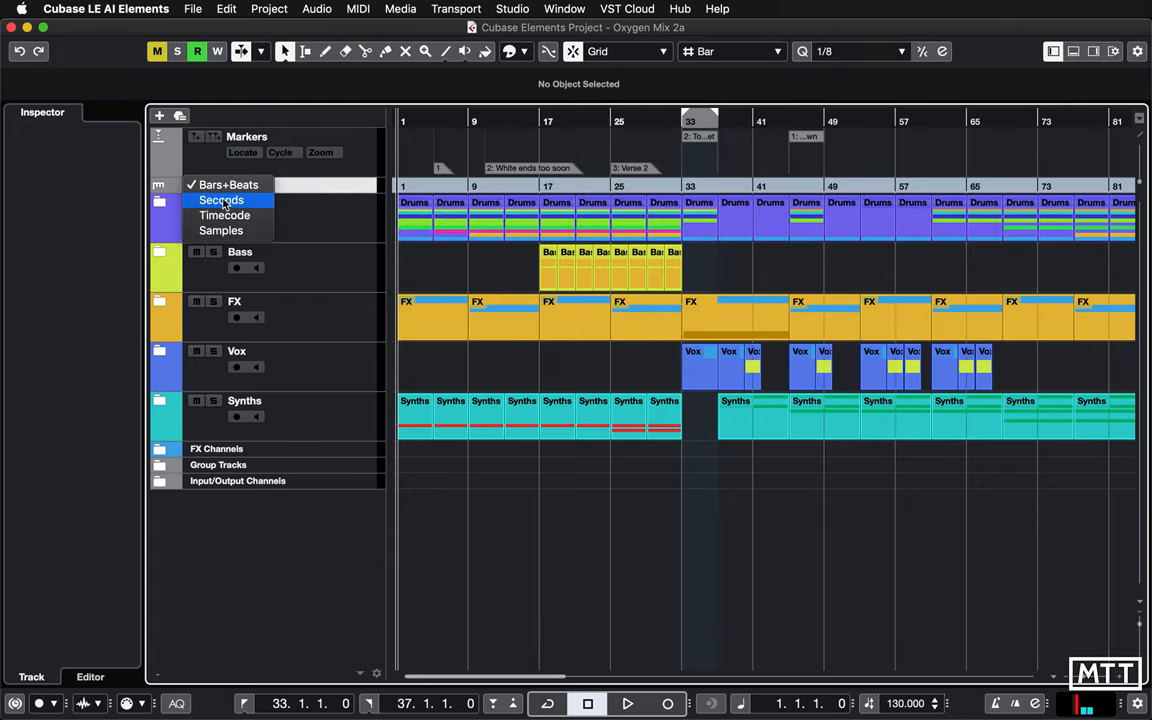
left_click(222, 200)
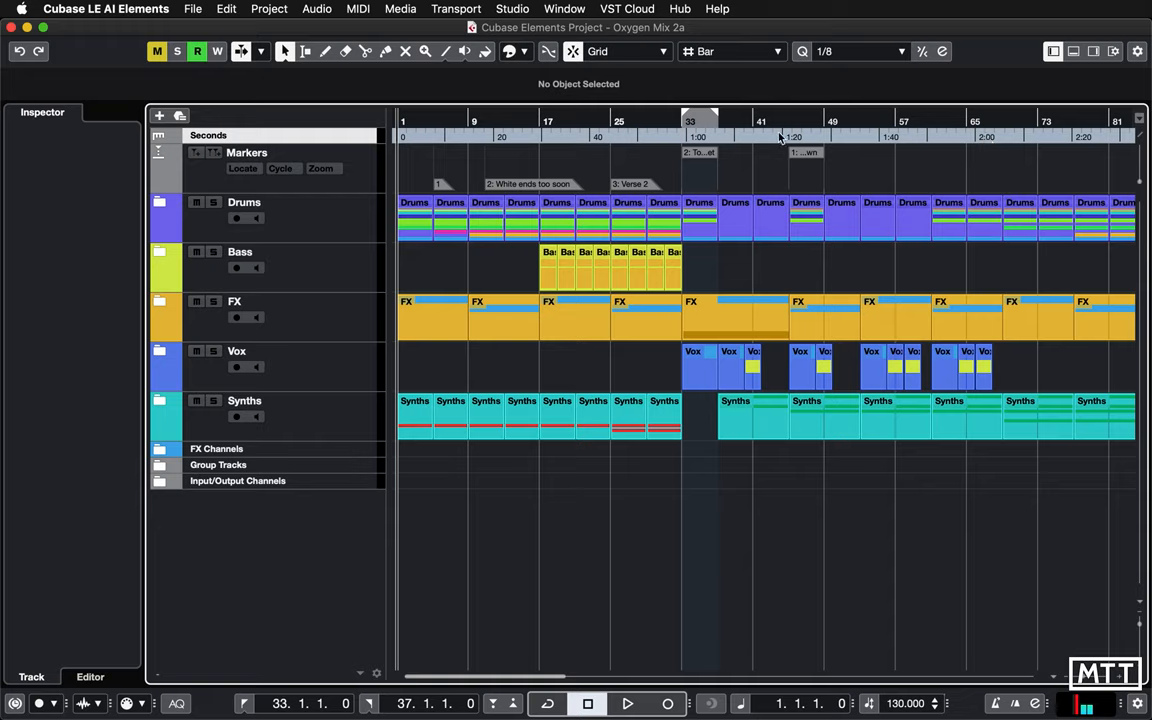
mouse_move(968, 128)
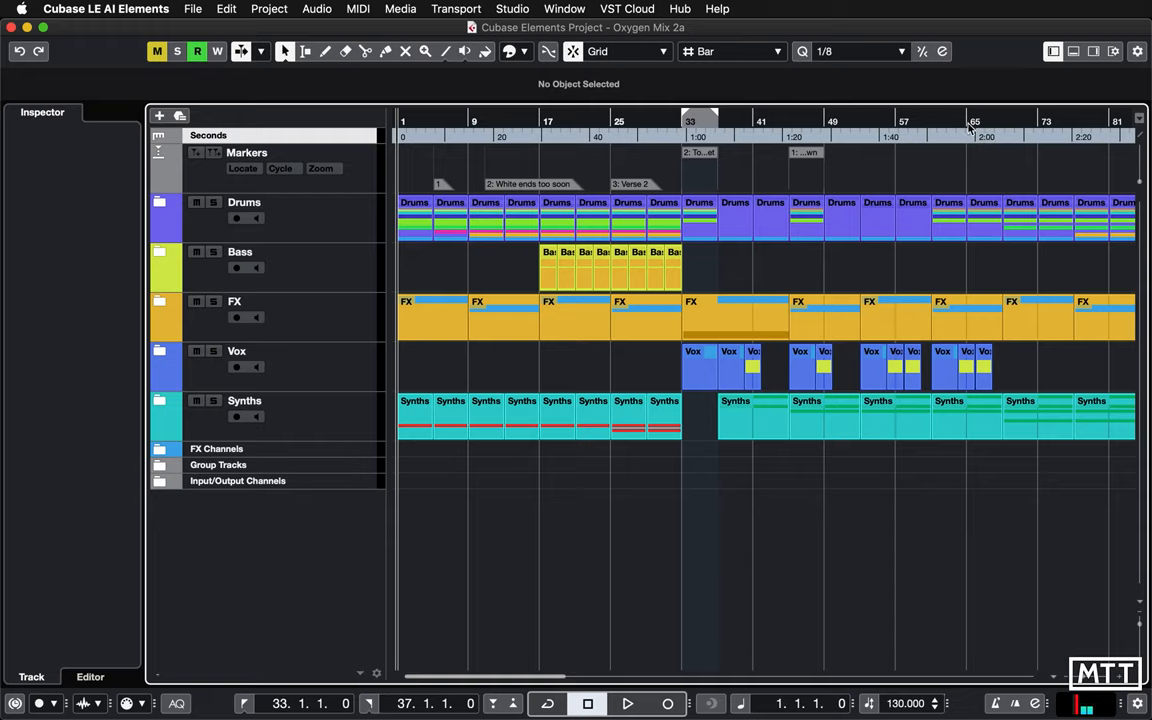
mouse_move(976, 144)
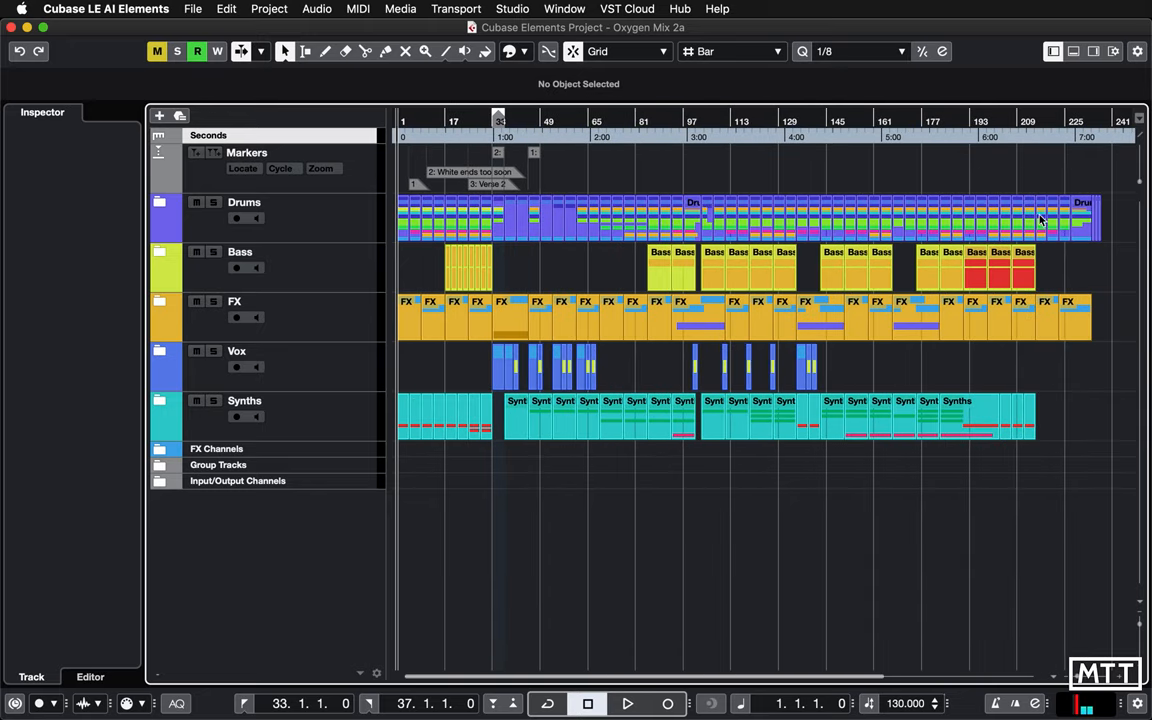
mouse_move(1100, 212)
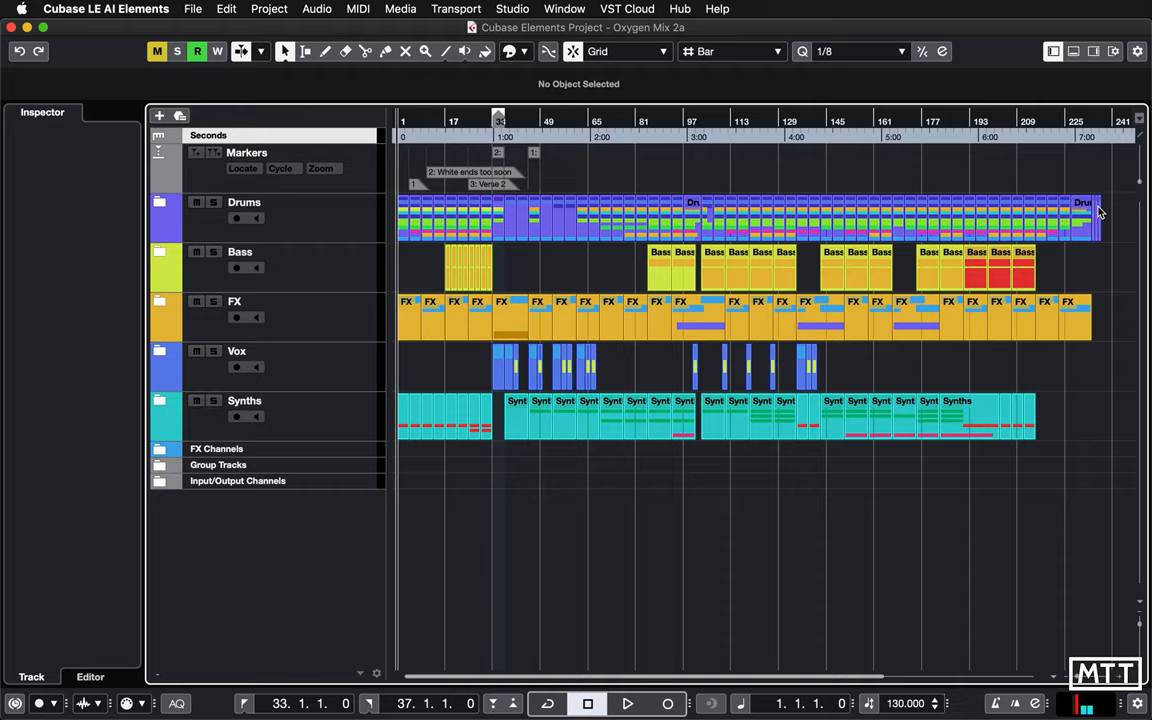
mouse_move(532, 300)
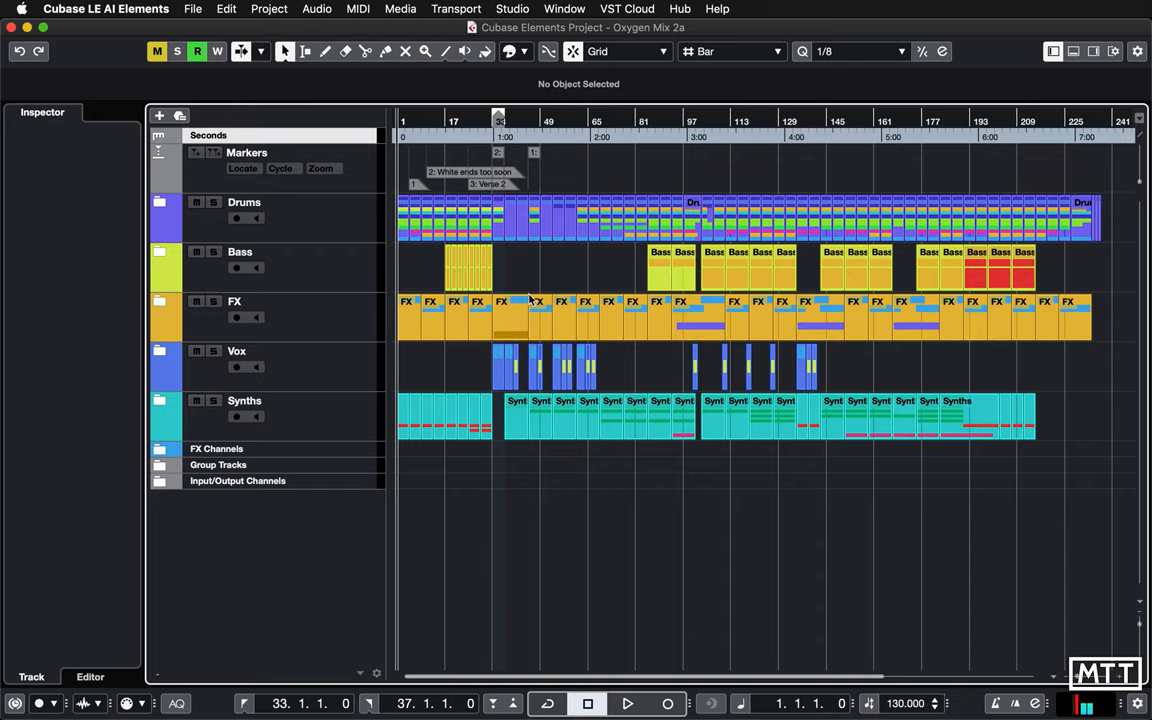
Divide the track list so markers and the Seconds ruler stay pinned while lower tracks scroll
left_click(160, 202)
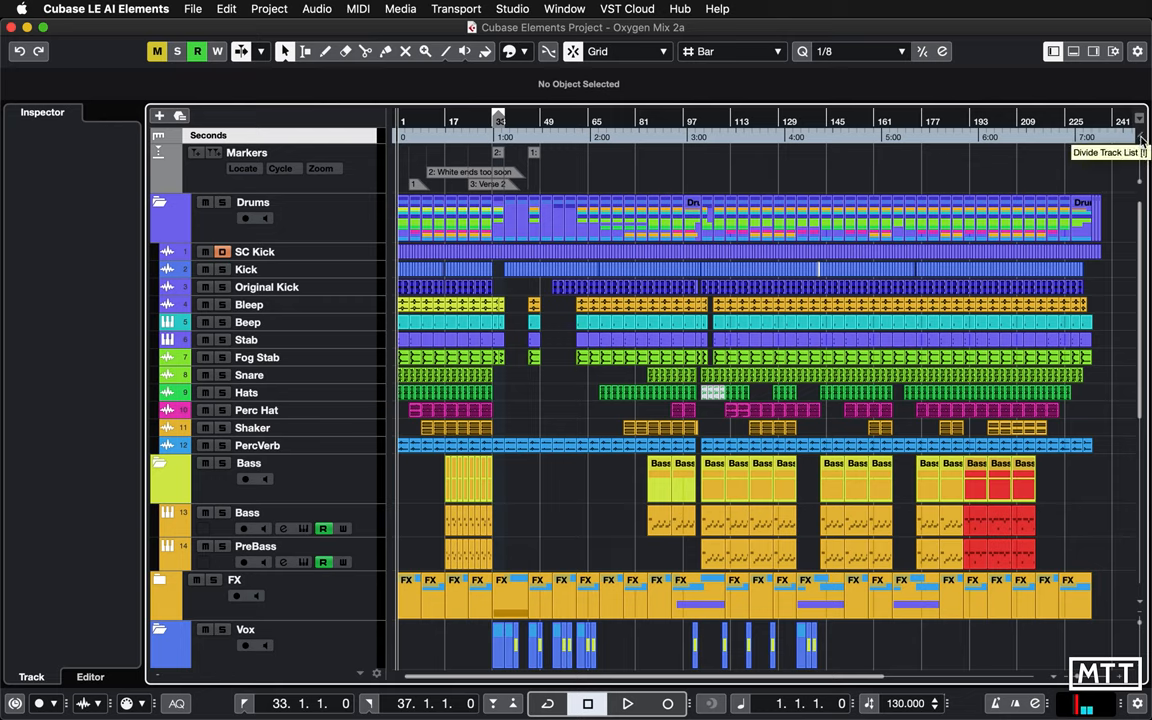
left_click(252, 202)
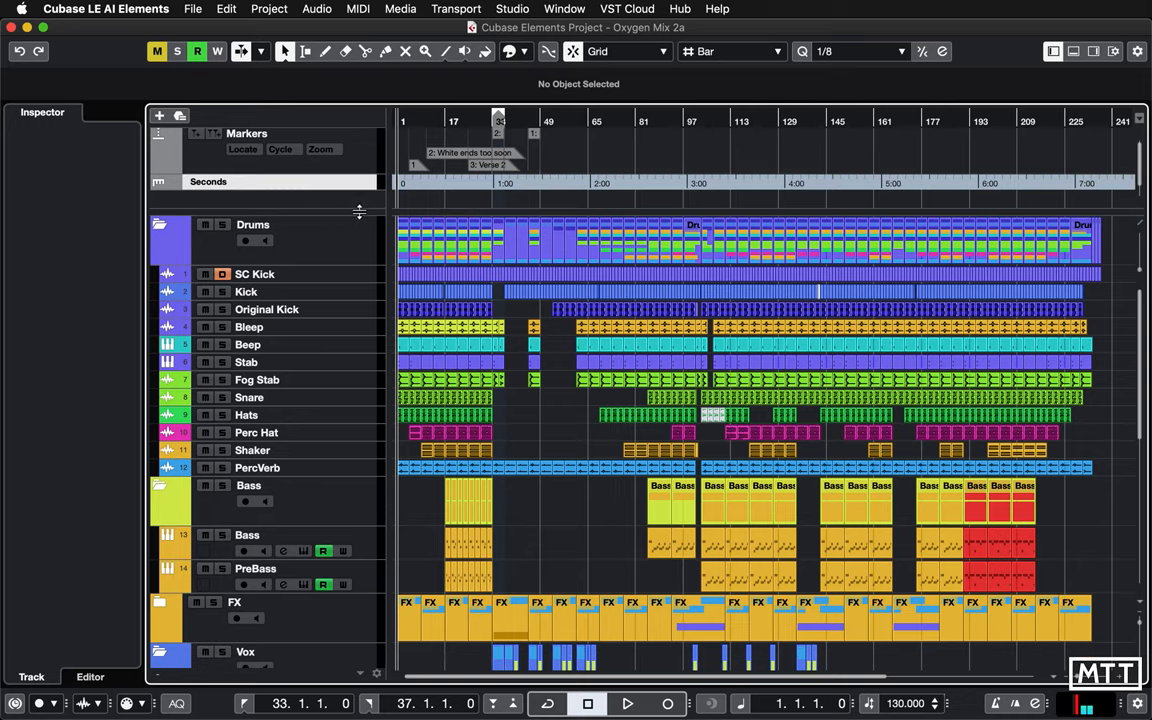
mouse_move(356, 206)
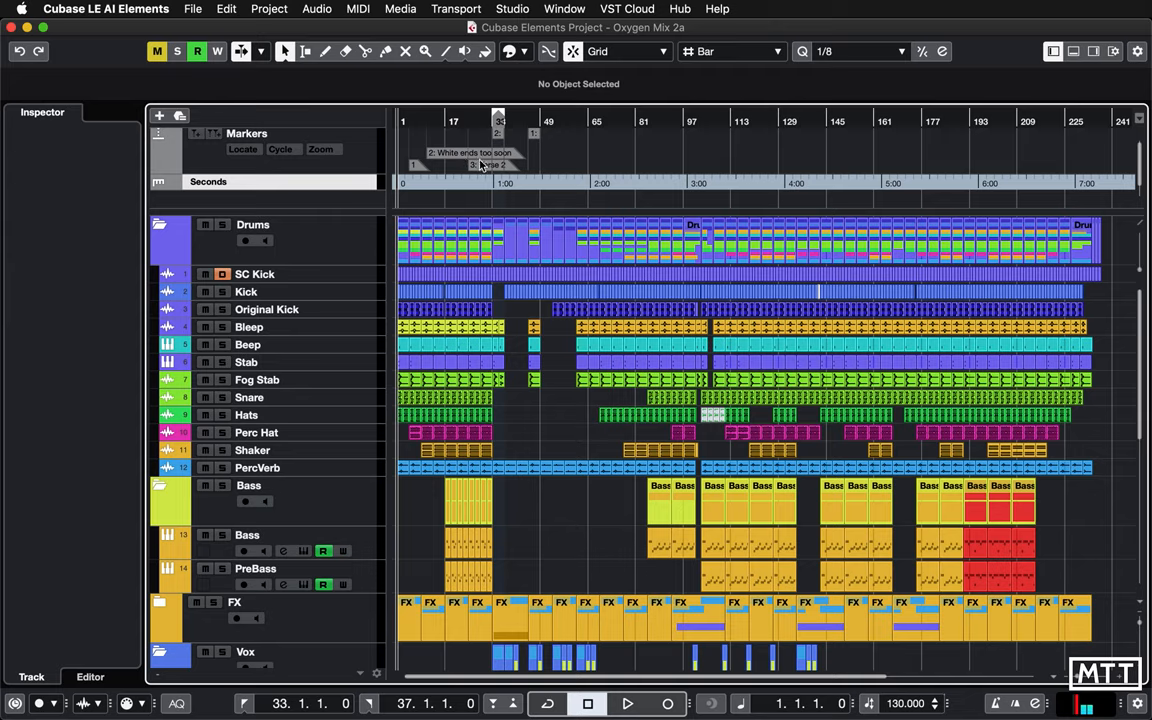
scroll("down", 3)
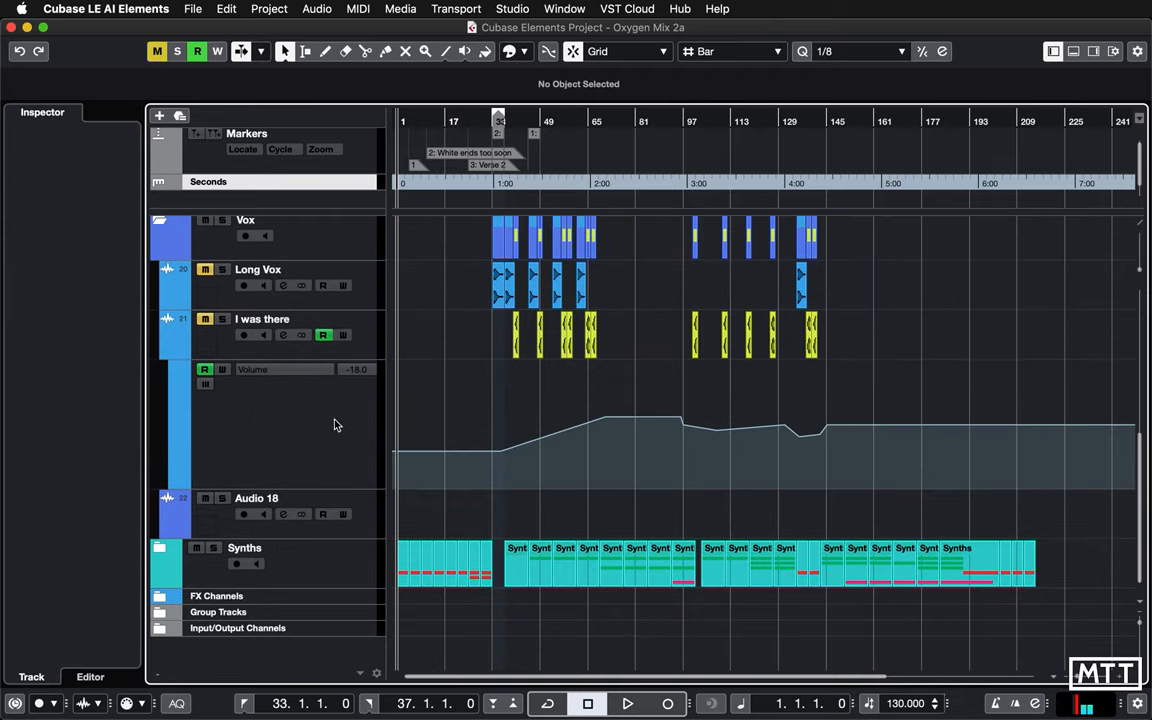
mouse_move(320, 556)
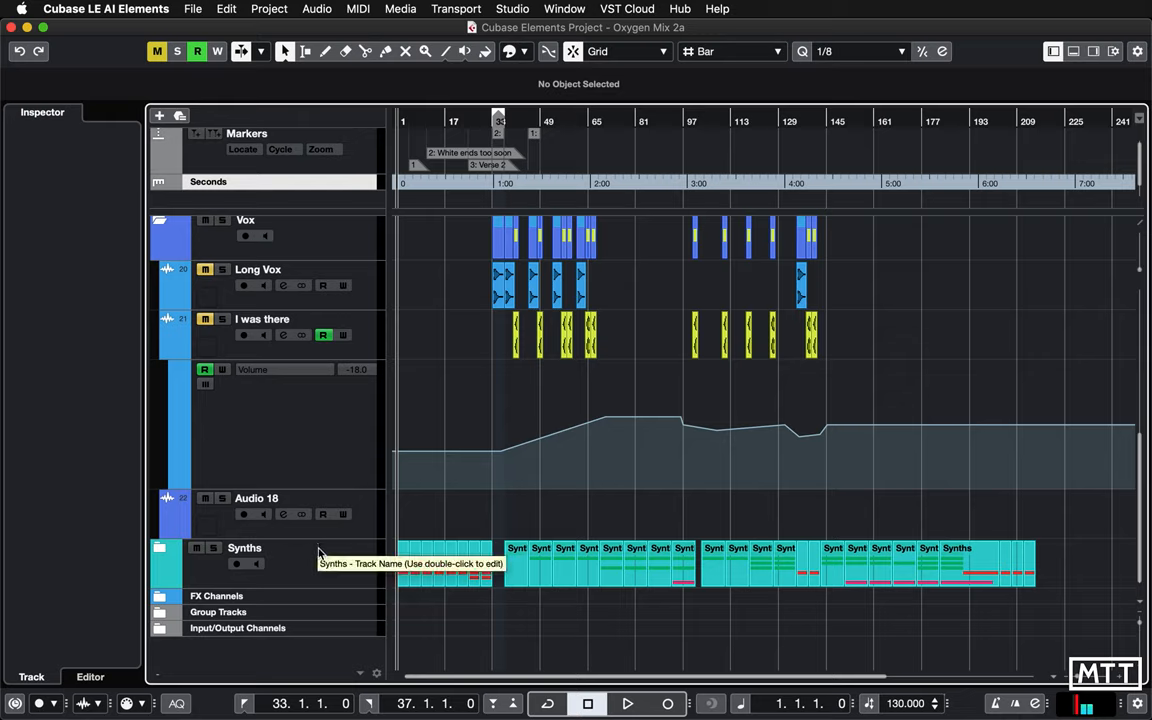
mouse_move(684, 216)
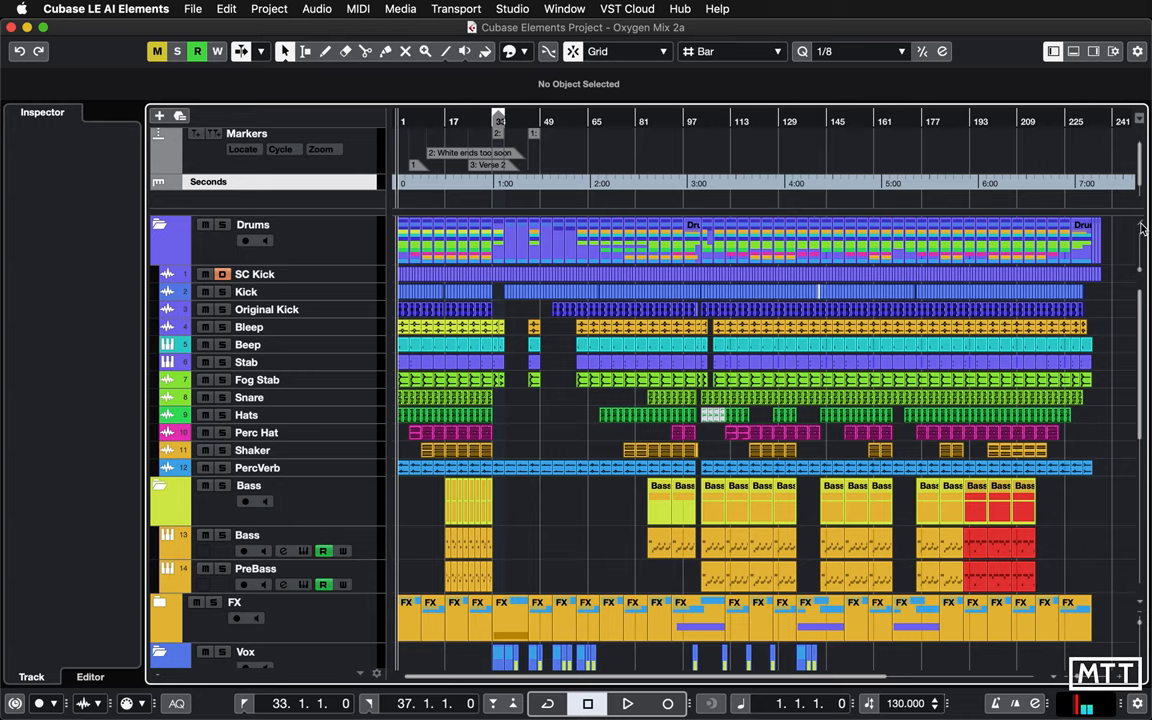
scroll("down", 3)
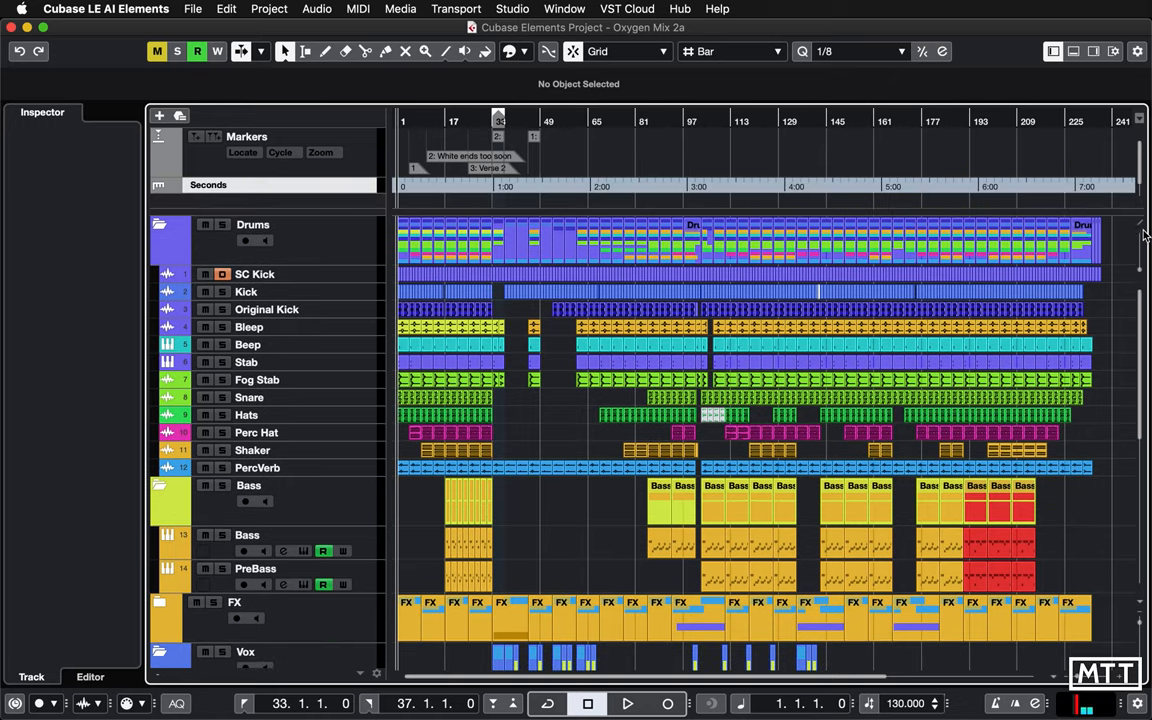
mouse_move(1140, 228)
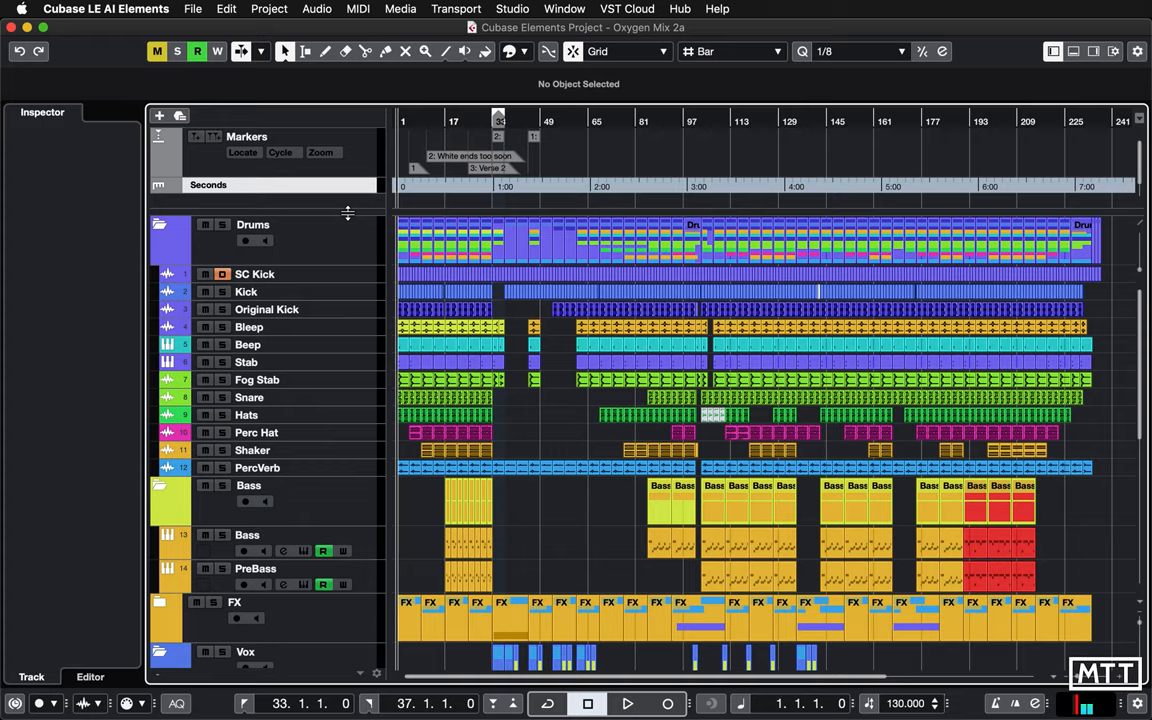
mouse_move(904, 220)
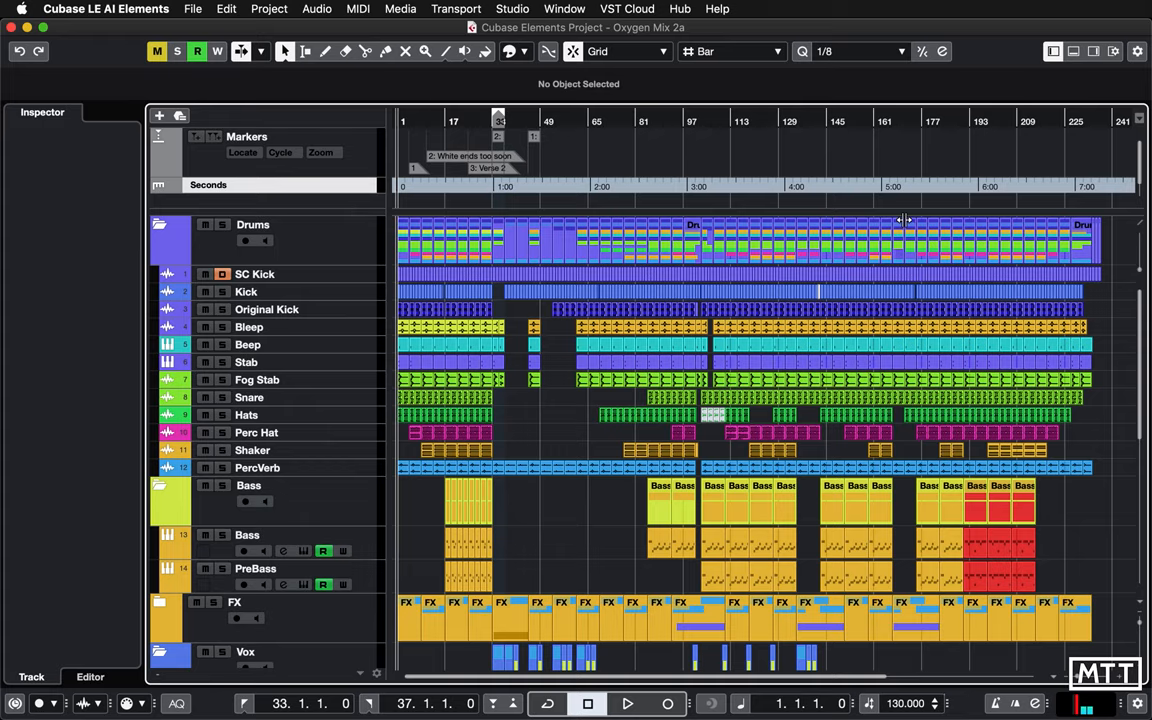
scroll("down", 3)
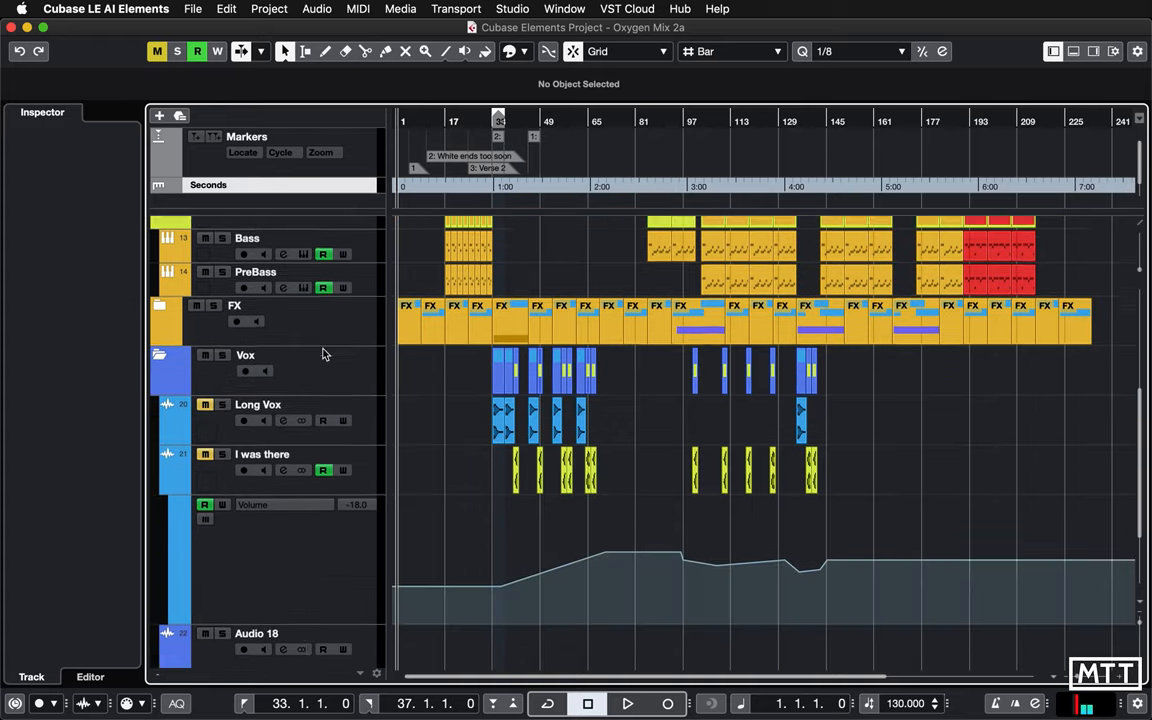